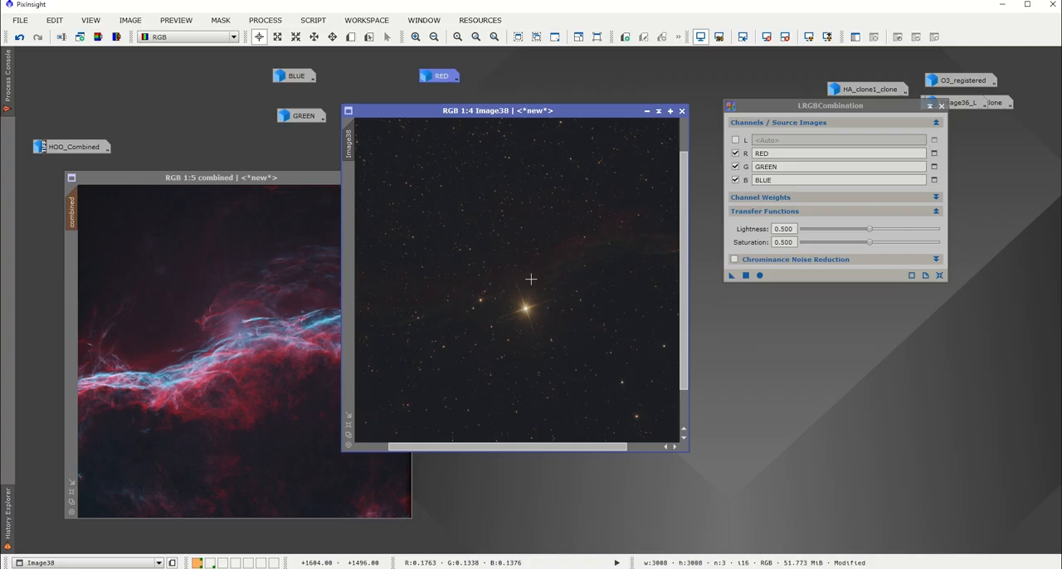
# Step: Close the earlier combined images, leaving the SII, Ha and OIII frames
pyautogui.click(826, 36)
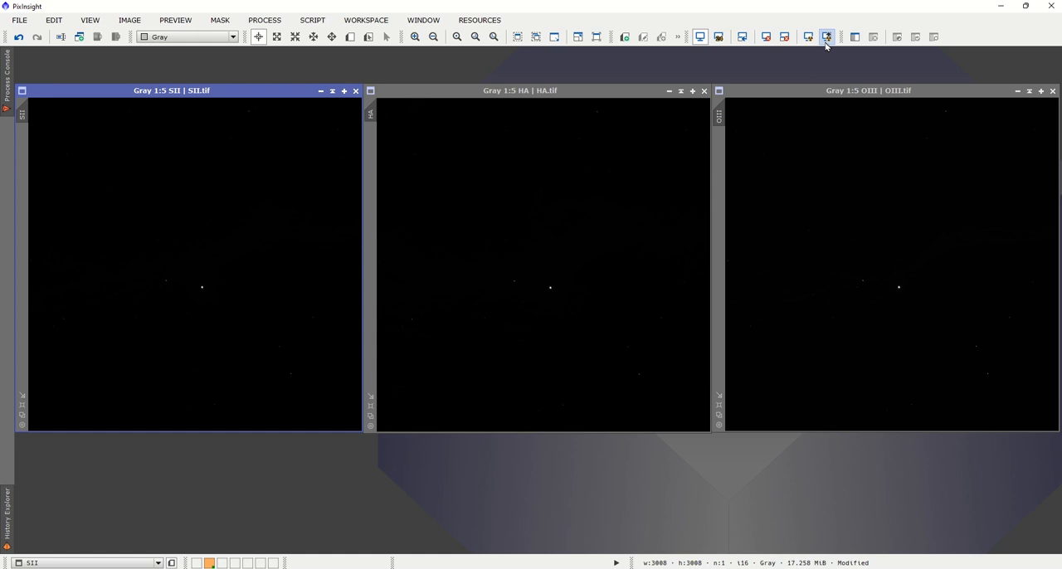
pyautogui.click(807, 37)
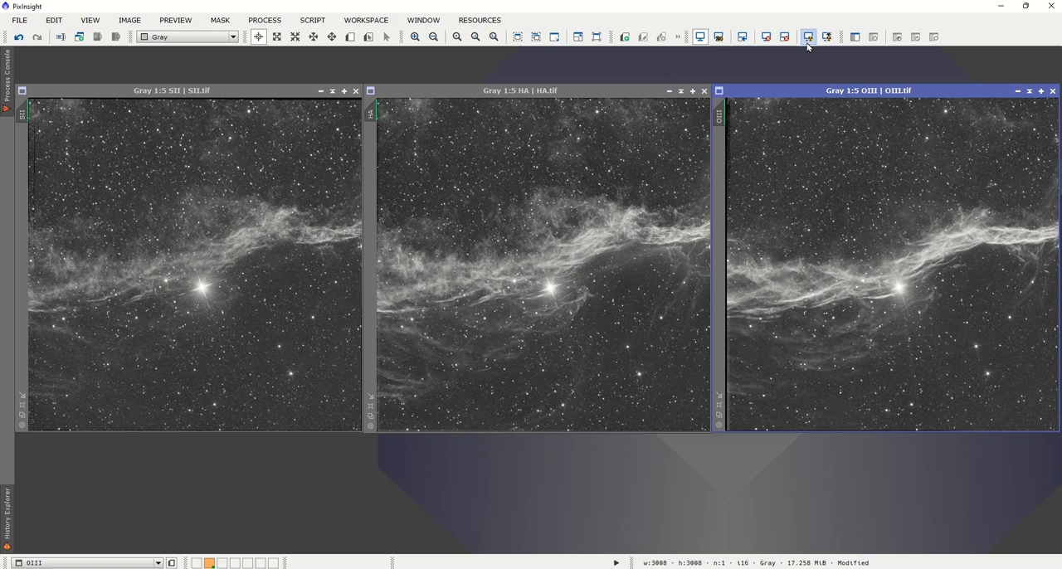
pyautogui.click(806, 37)
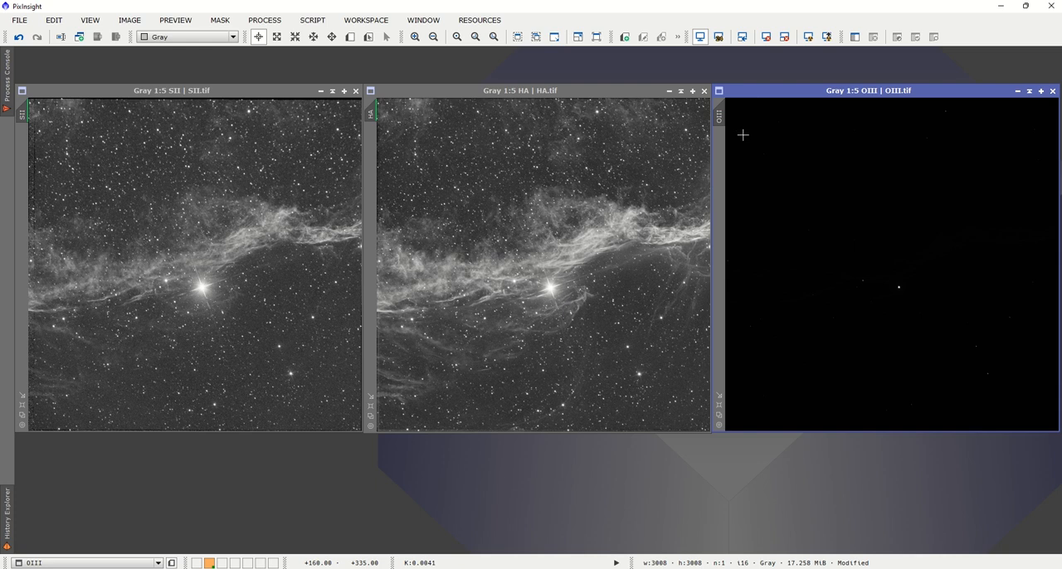
pyautogui.click(263, 20)
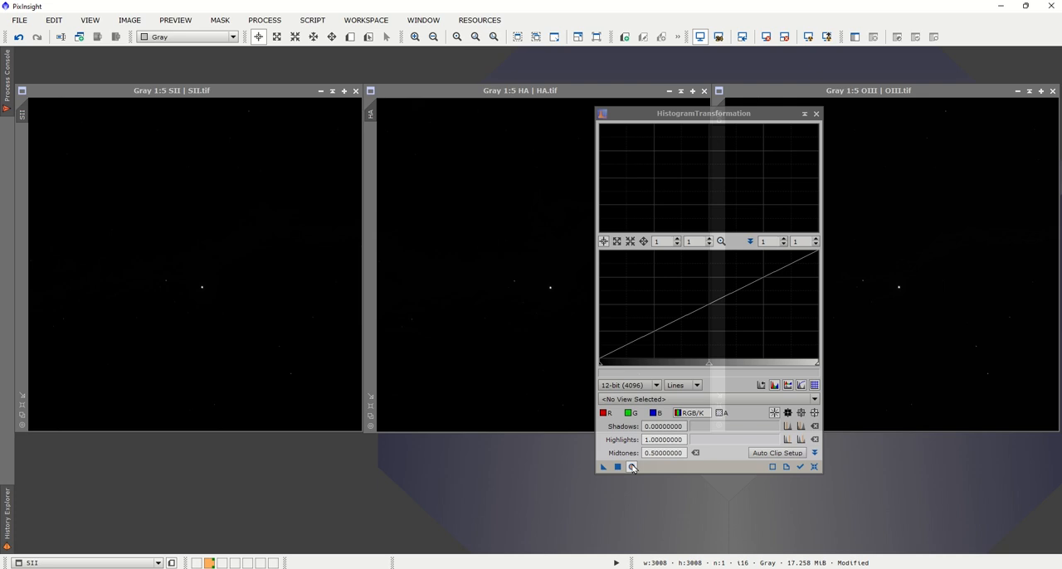
# Step: Preview live, raise SII shadows/midtones until filaments show, and apply the stretch
pyautogui.click(604, 467)
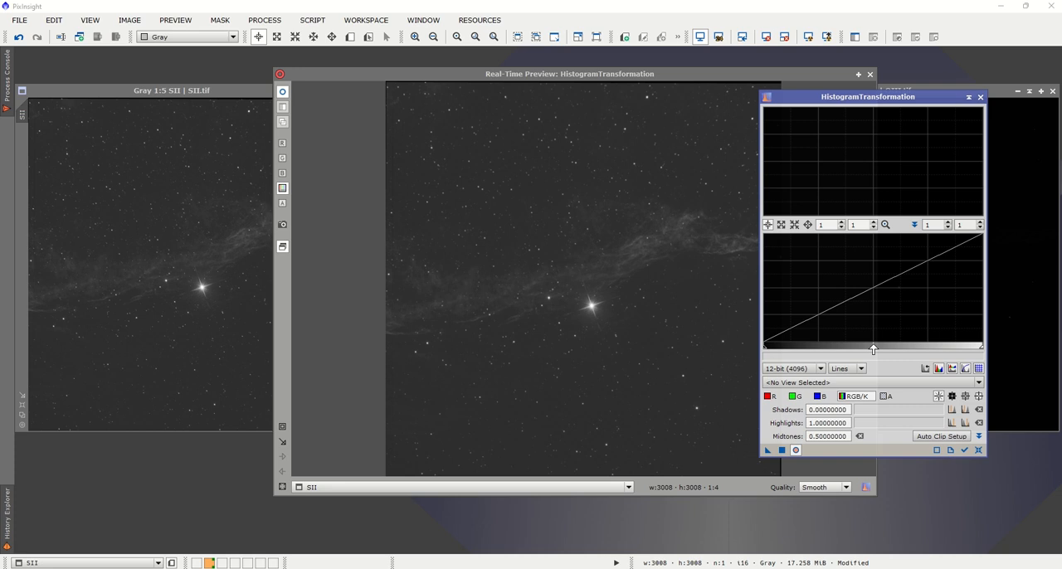
pyautogui.moveTo(765, 349); pyautogui.dragTo(796, 349)
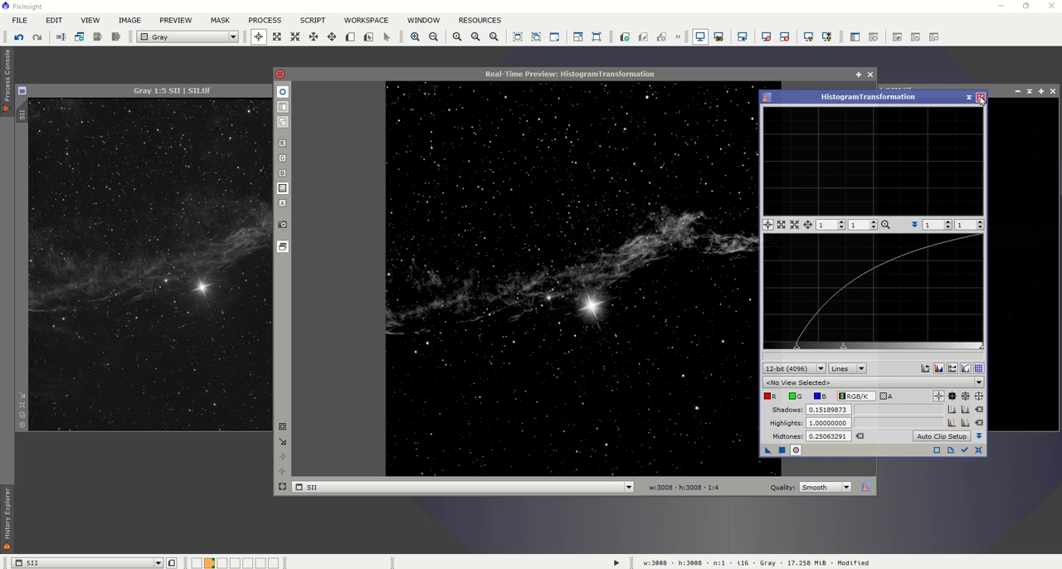
pyautogui.click(264, 20)
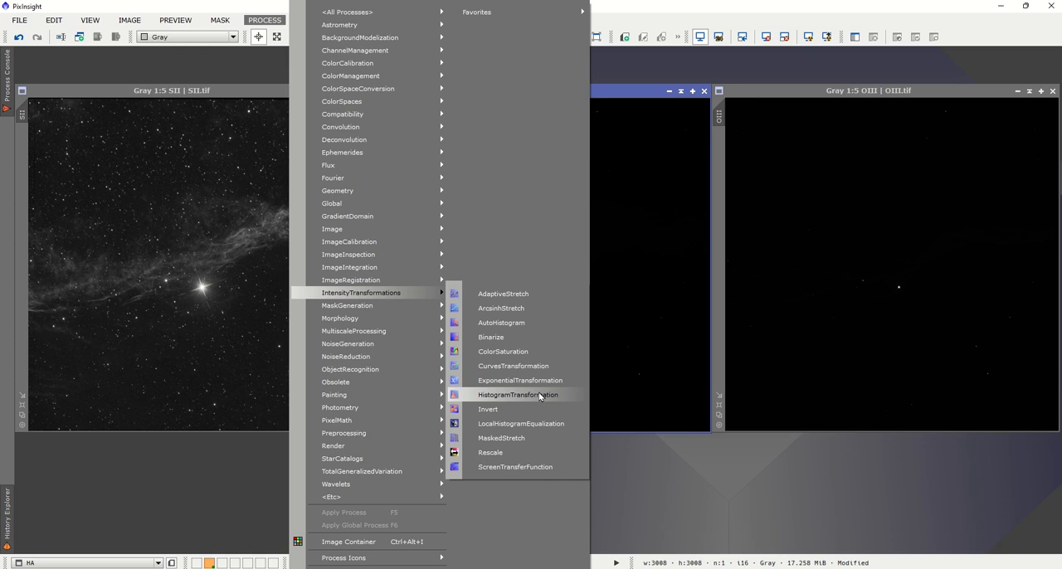
# Step: Reopen HistogramTransformation and brighten Ha midtones while raising its shadows
pyautogui.click(518, 395)
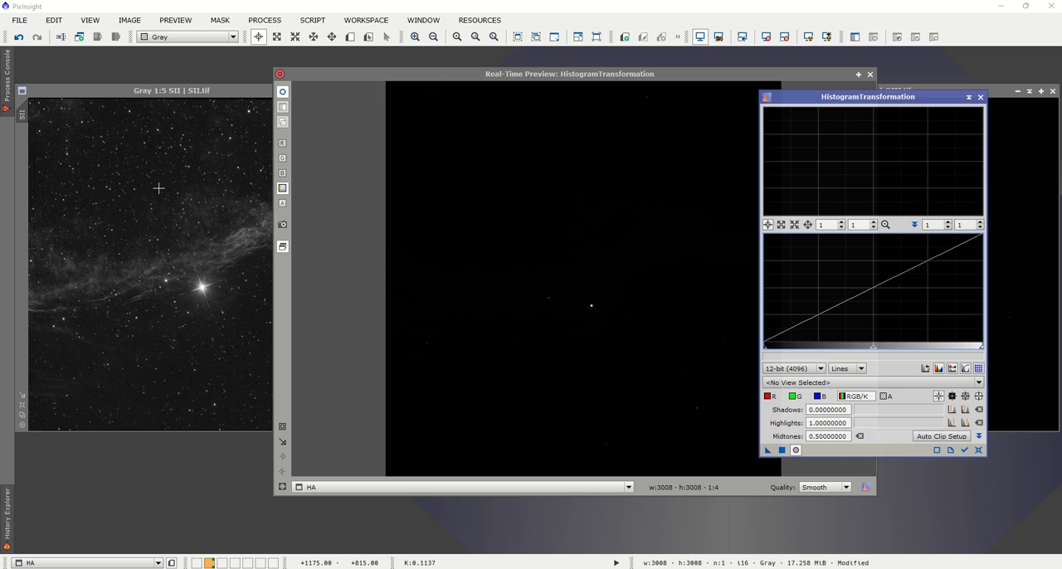
pyautogui.moveTo(873, 345); pyautogui.dragTo(765, 346)
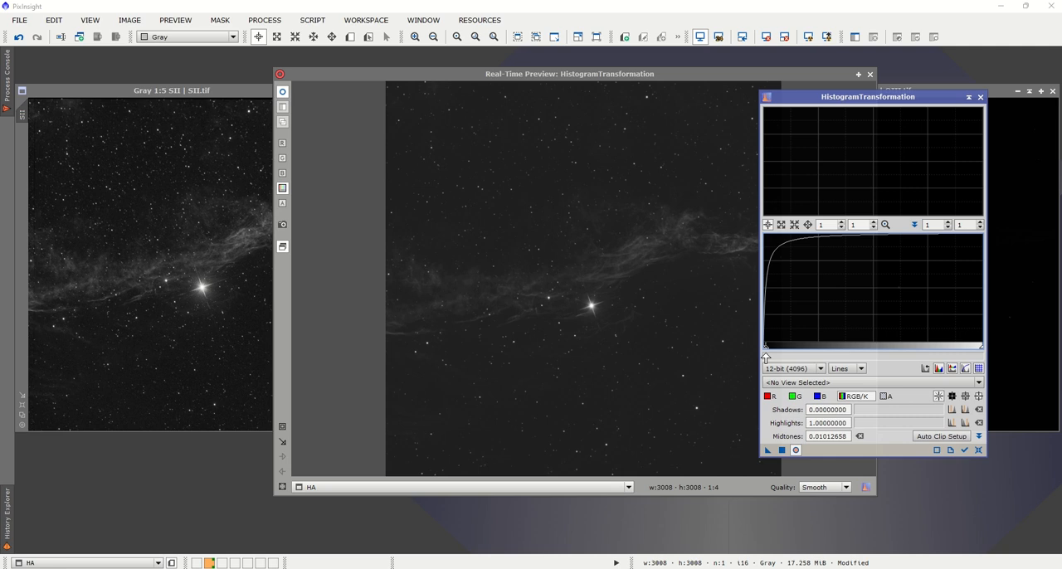
pyautogui.moveTo(767, 345); pyautogui.dragTo(817, 345)
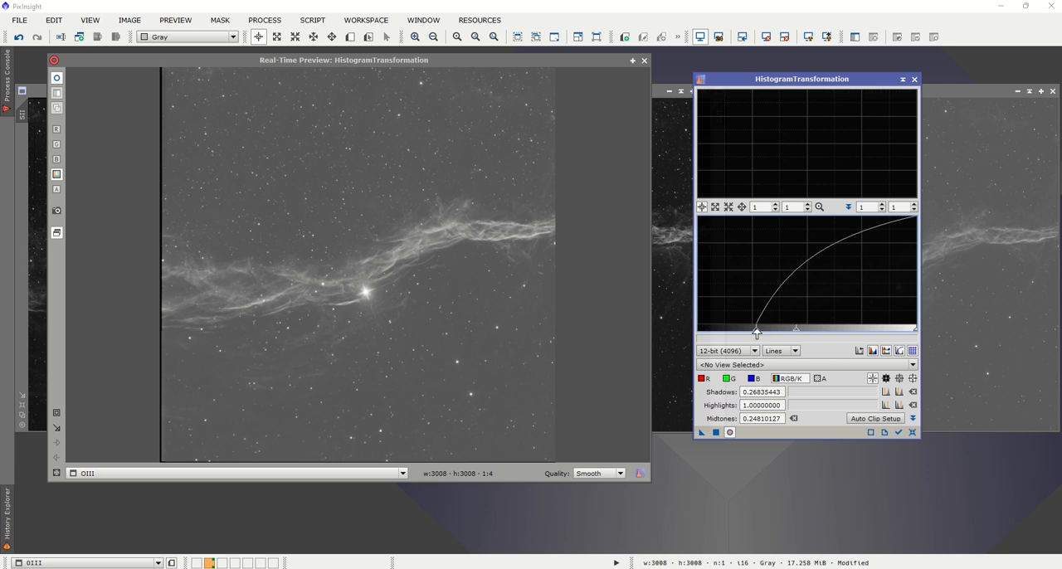
# Step: Raise the OIII black point so its background darkens like the other frames
pyautogui.moveTo(757, 329); pyautogui.dragTo(770, 329)
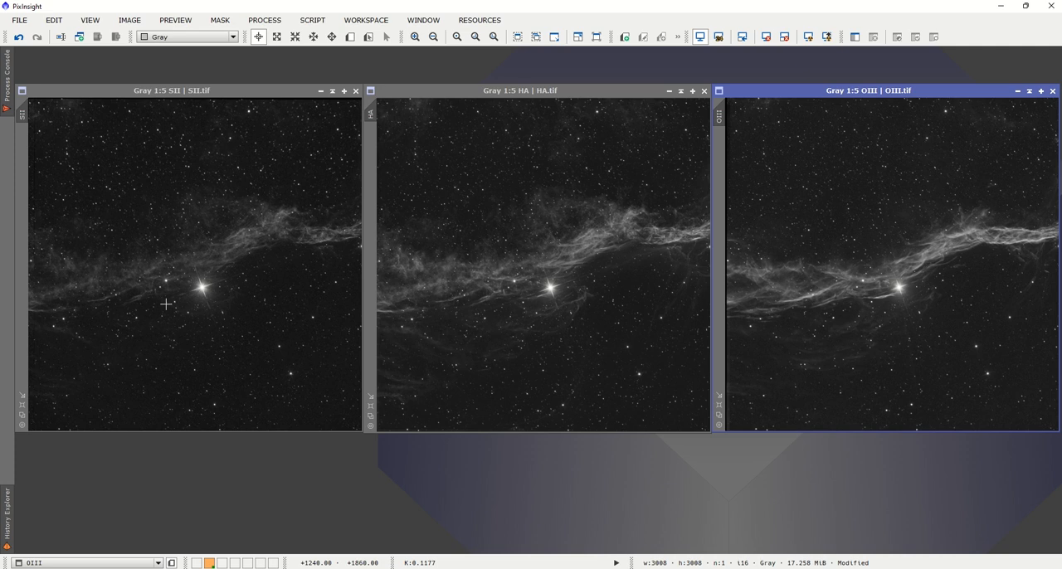
pyautogui.moveTo(870, 229)
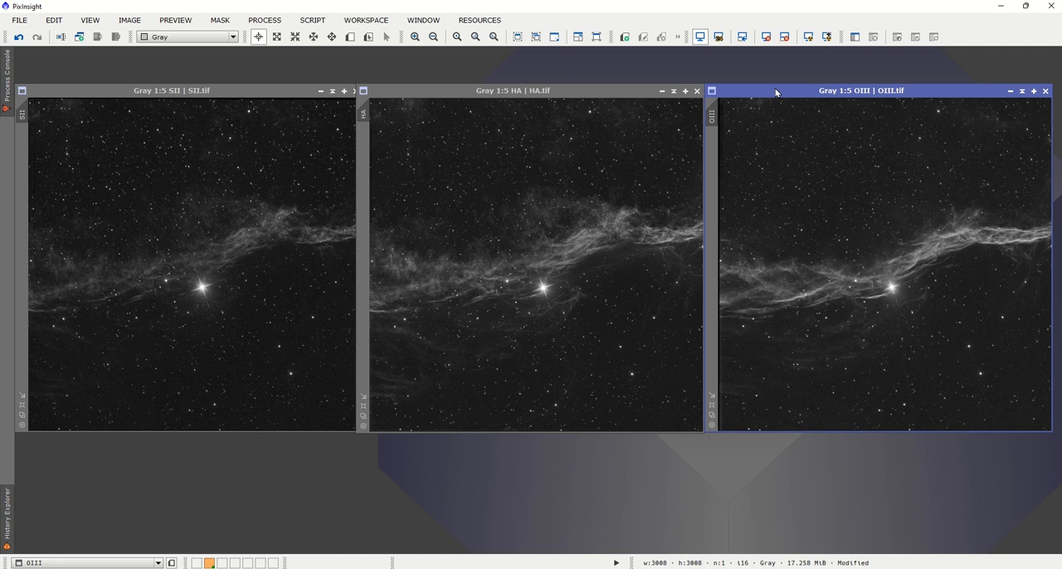
pyautogui.moveTo(288, 33)
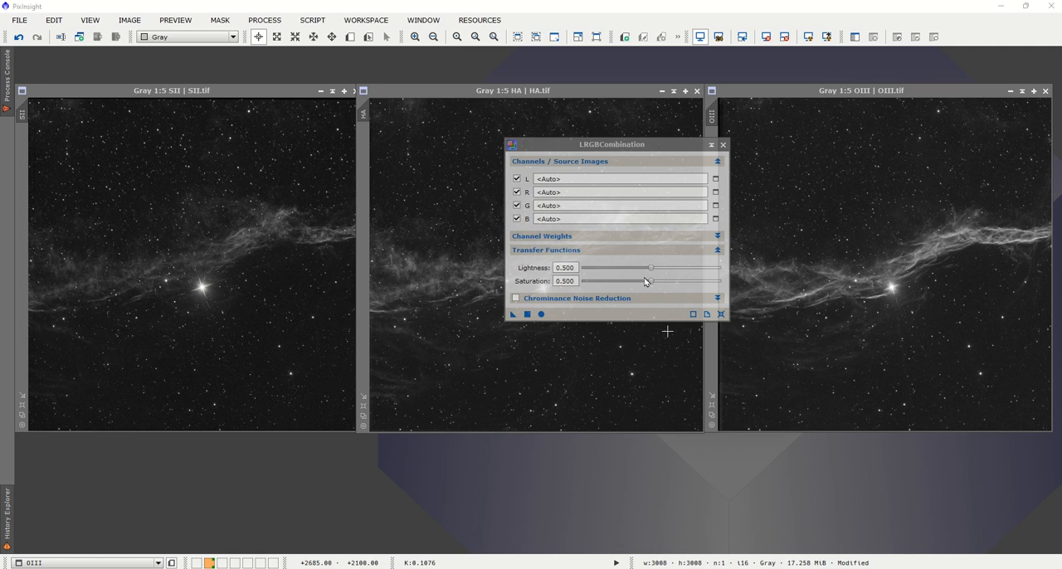
# Step: In LRGBCombination, disable L and assign SII to R, Ha to G, OIII to B
pyautogui.moveTo(612, 143); pyautogui.dragTo(715, 119)
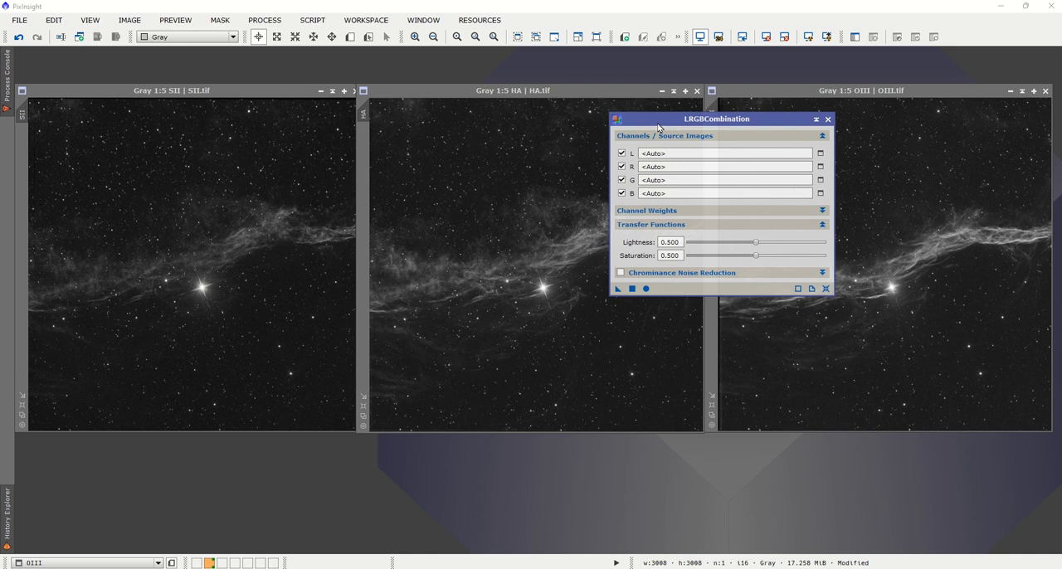
pyautogui.click(620, 153)
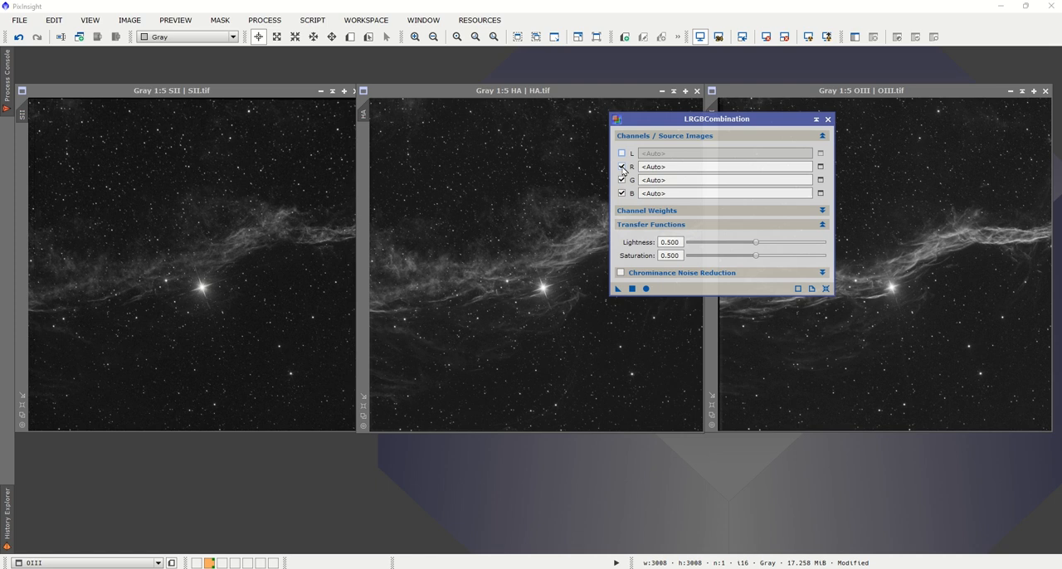
pyautogui.click(621, 166)
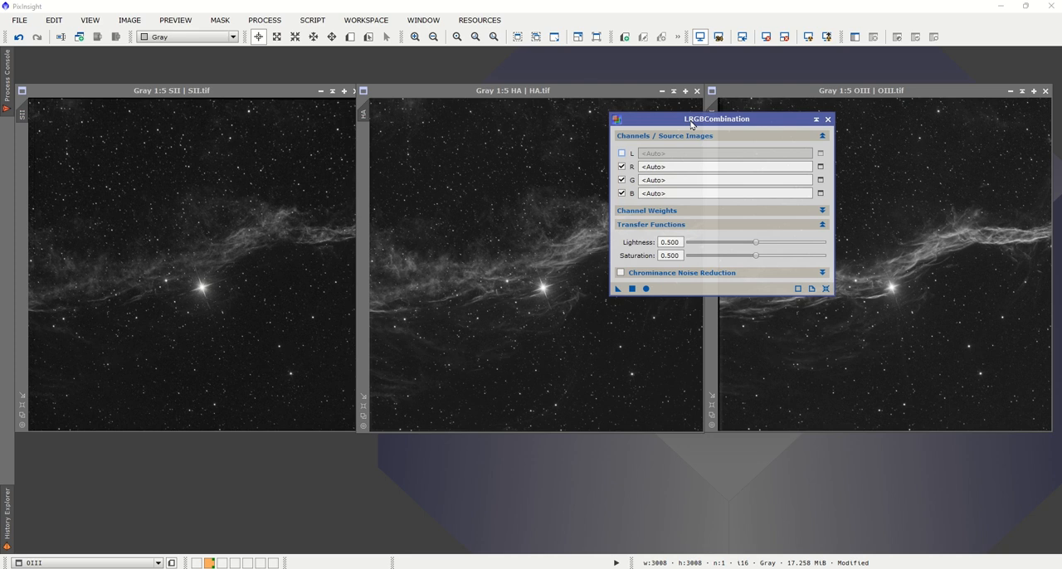
pyautogui.moveTo(718, 120); pyautogui.dragTo(756, 106)
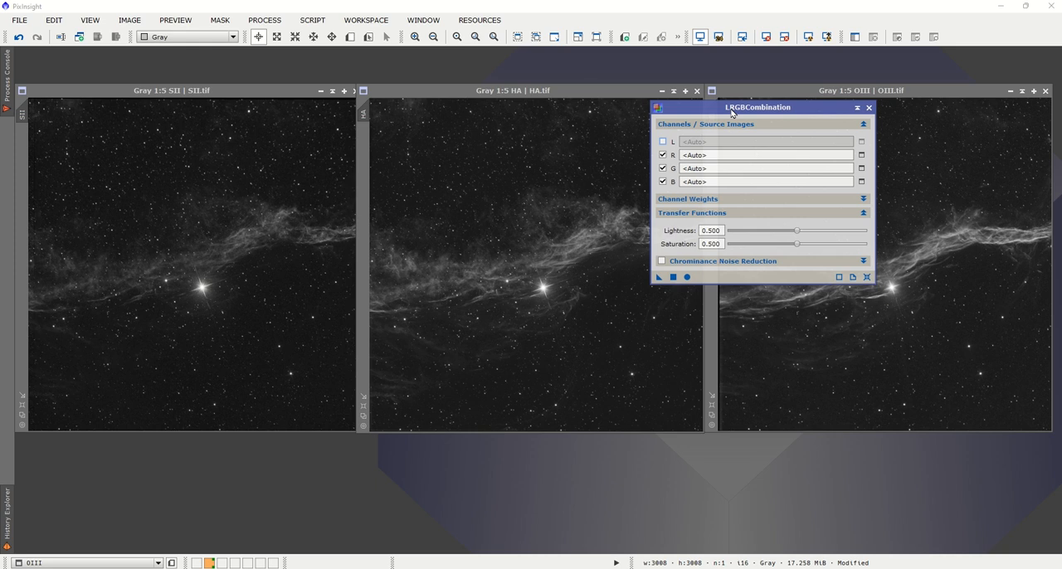
pyautogui.moveTo(756, 107); pyautogui.dragTo(664, 120)
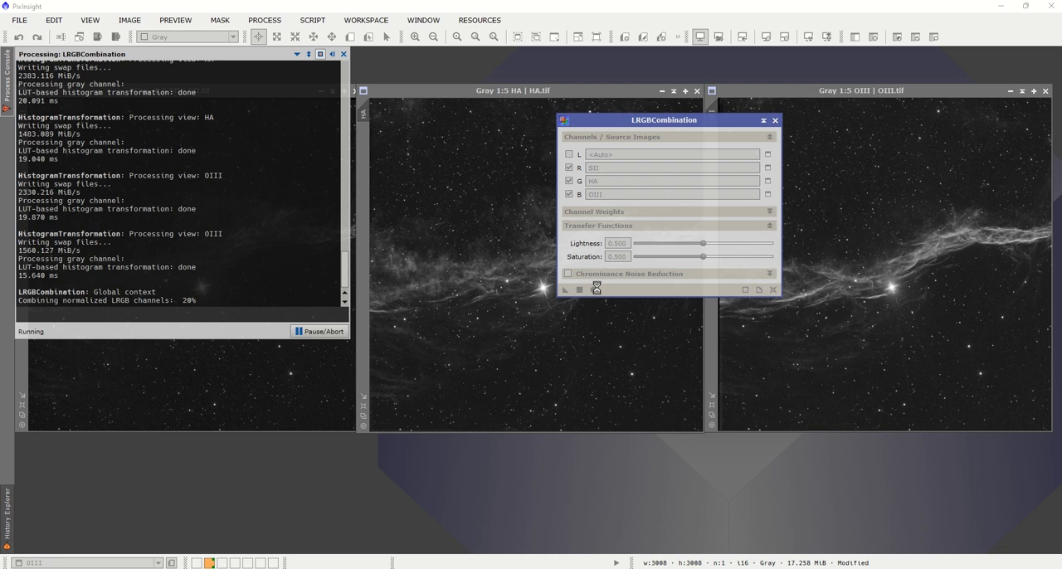
# Step: Apply LRGBCombination globally to produce the SHO colour image and dismiss the log
pyautogui.click(564, 289)
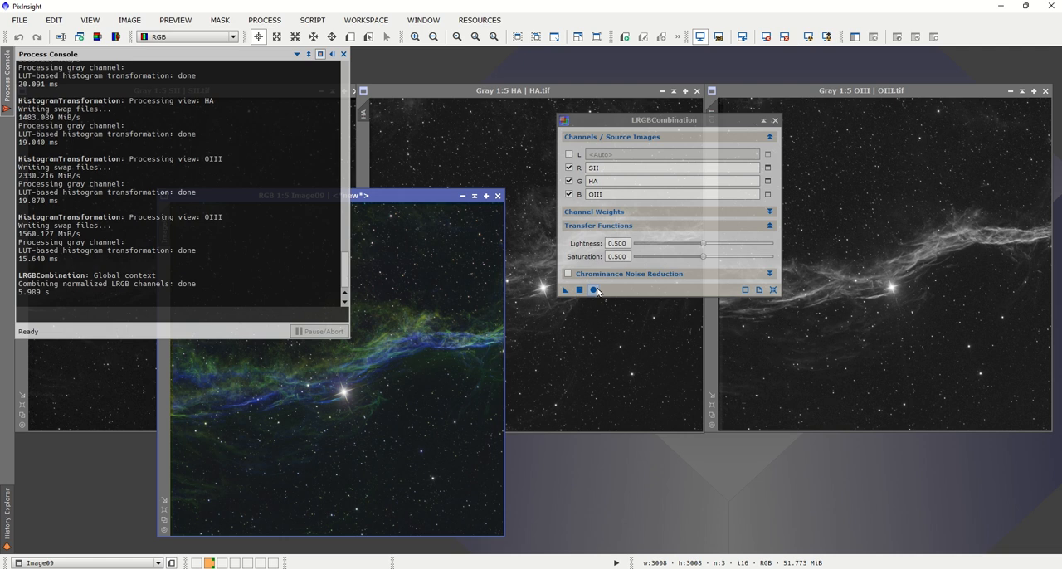
pyautogui.click(129, 20)
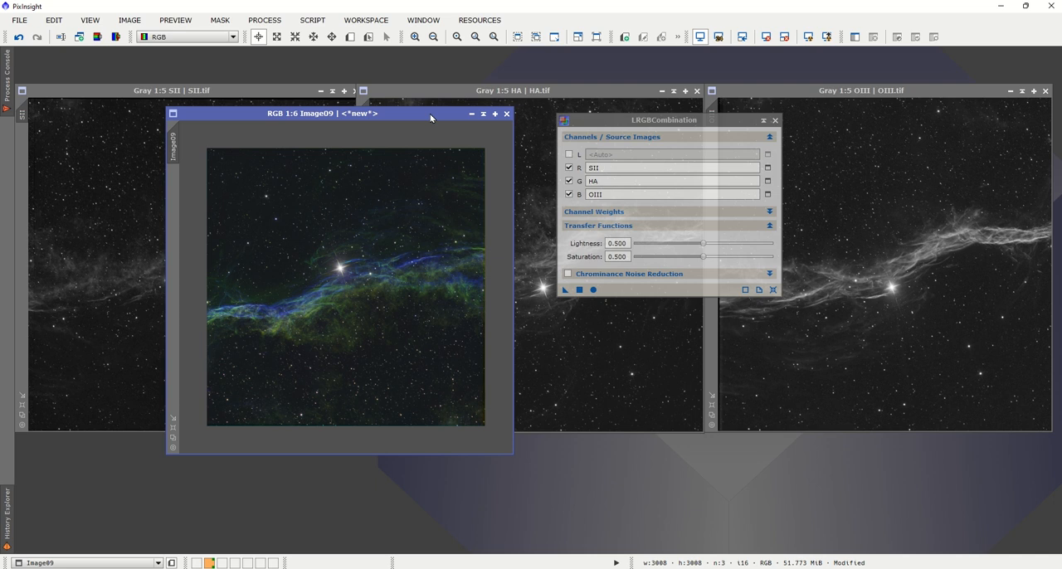
pyautogui.moveTo(336, 185)
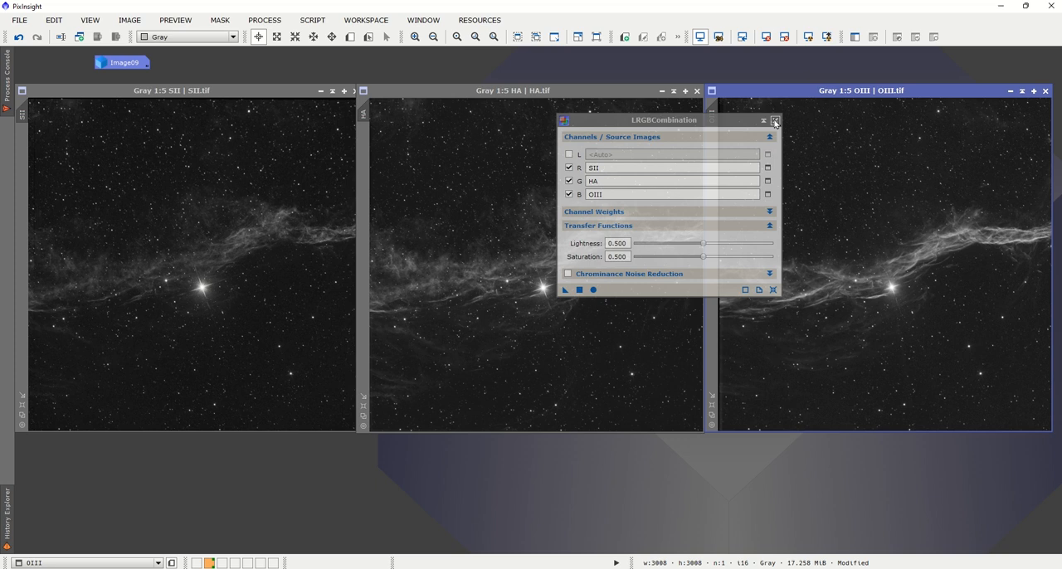
# Step: Close LRGBCombination and bring HistogramTransformation back up beside SII and Ha
pyautogui.click(264, 20)
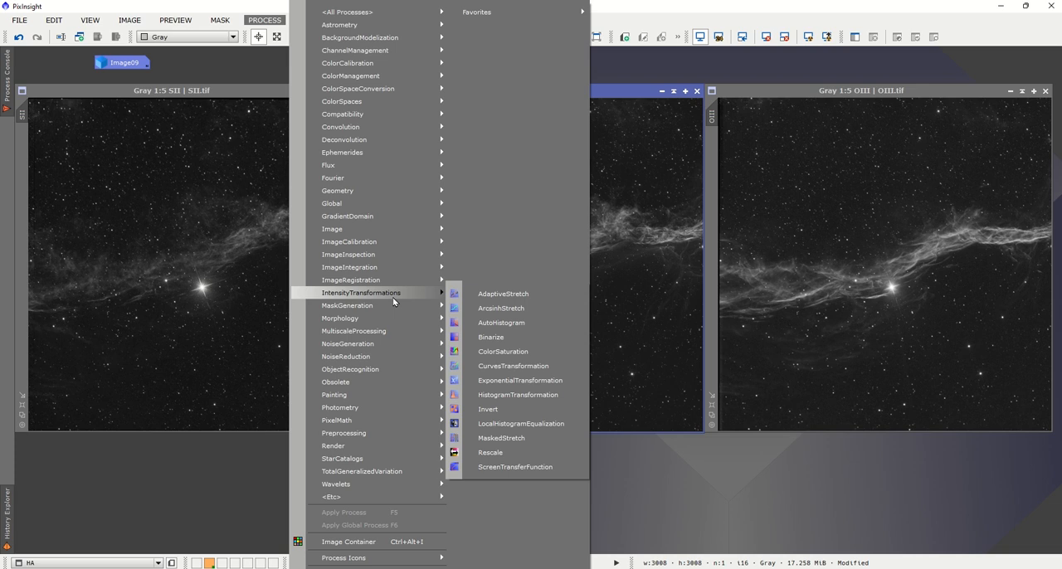
pyautogui.click(517, 395)
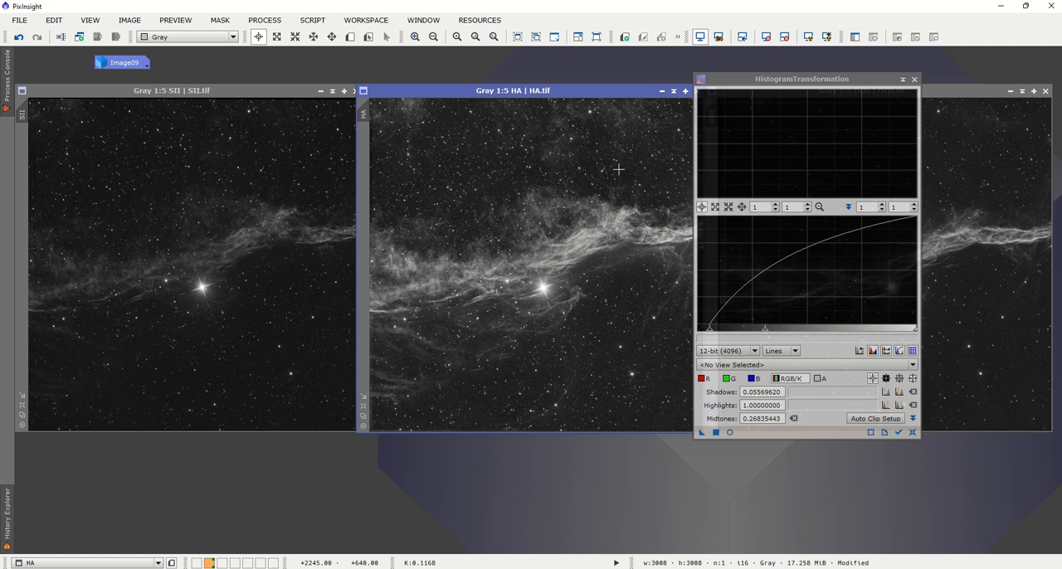
# Step: Relaunch LRGBCombination from All Processes and apply the SII/Ha/OIII mapping again
pyautogui.click(264, 20)
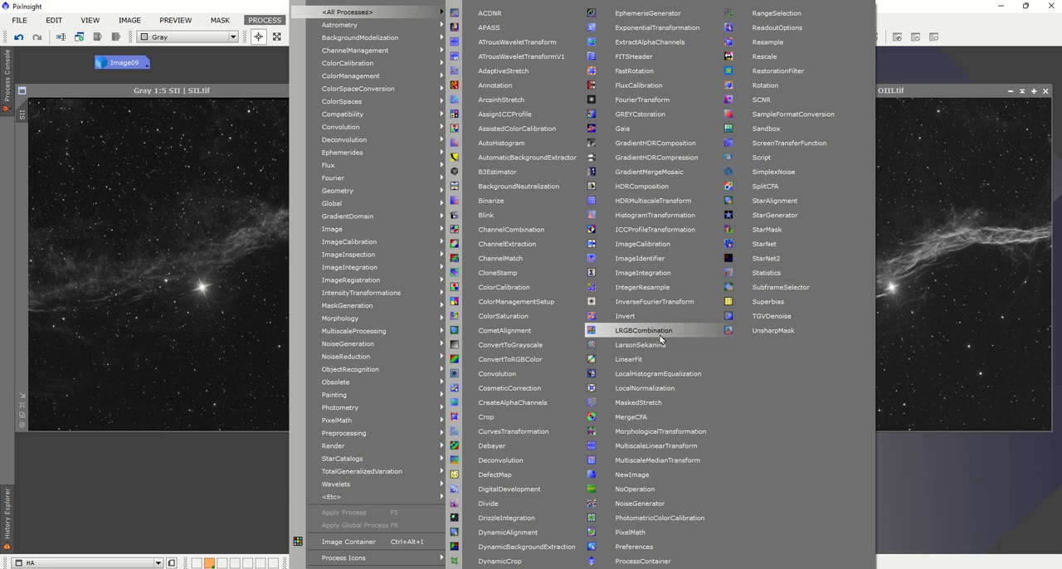
pyautogui.click(644, 330)
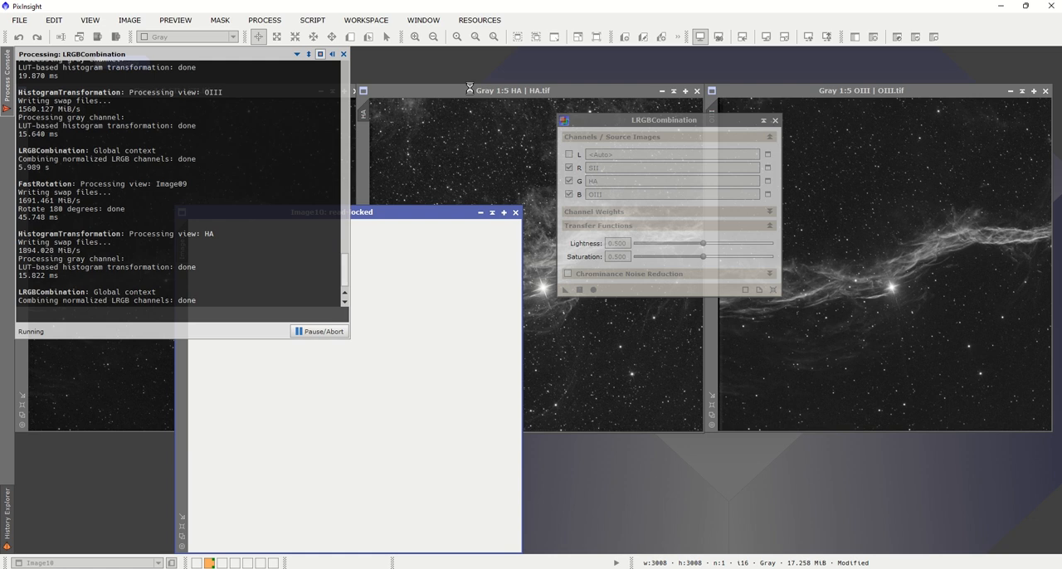
pyautogui.click(130, 20)
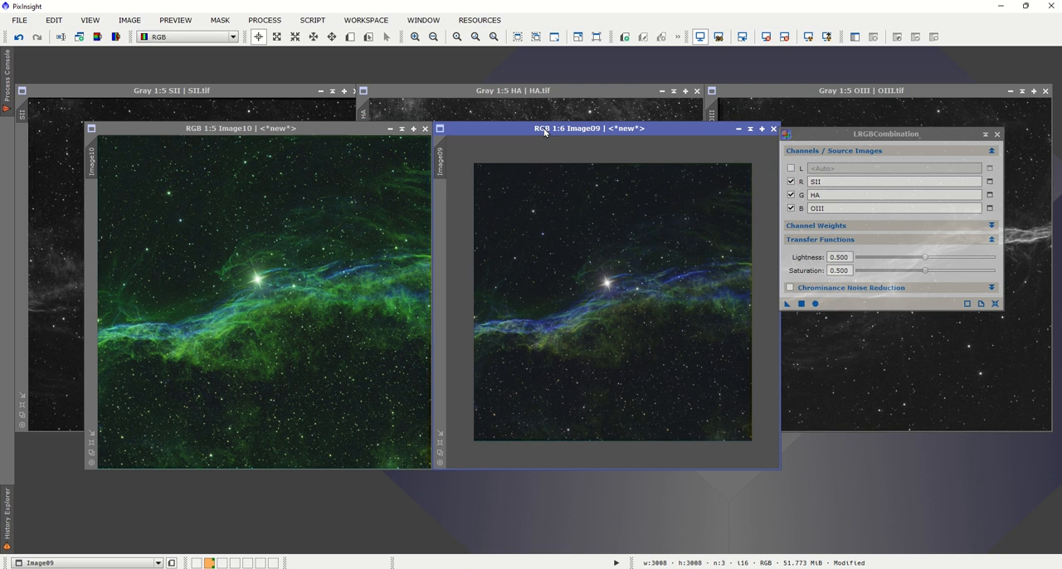
pyautogui.moveTo(305, 284)
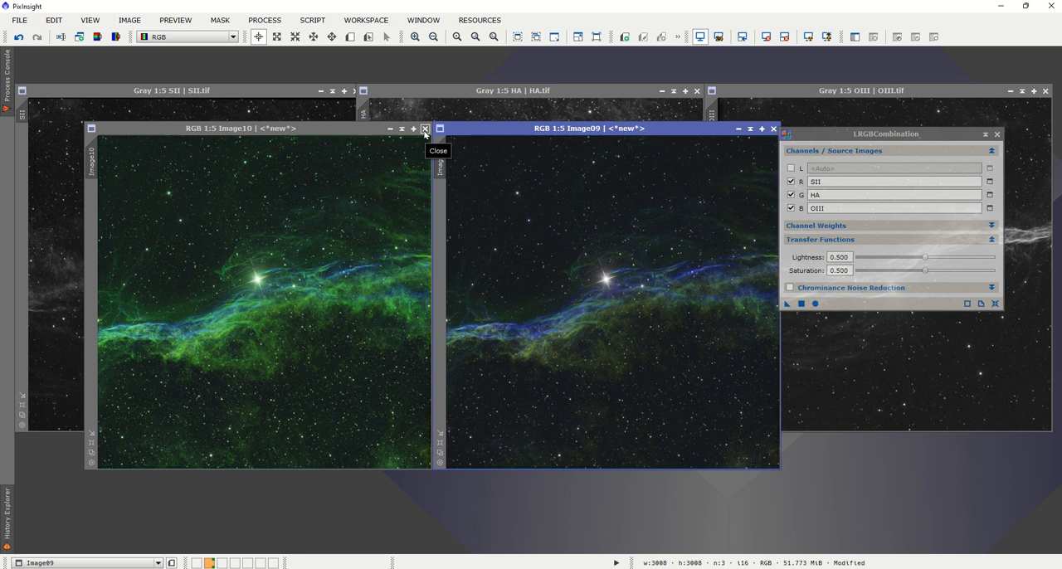
# Step: Discard the extra green image and stash the SHO result icon aside
pyautogui.click(425, 129)
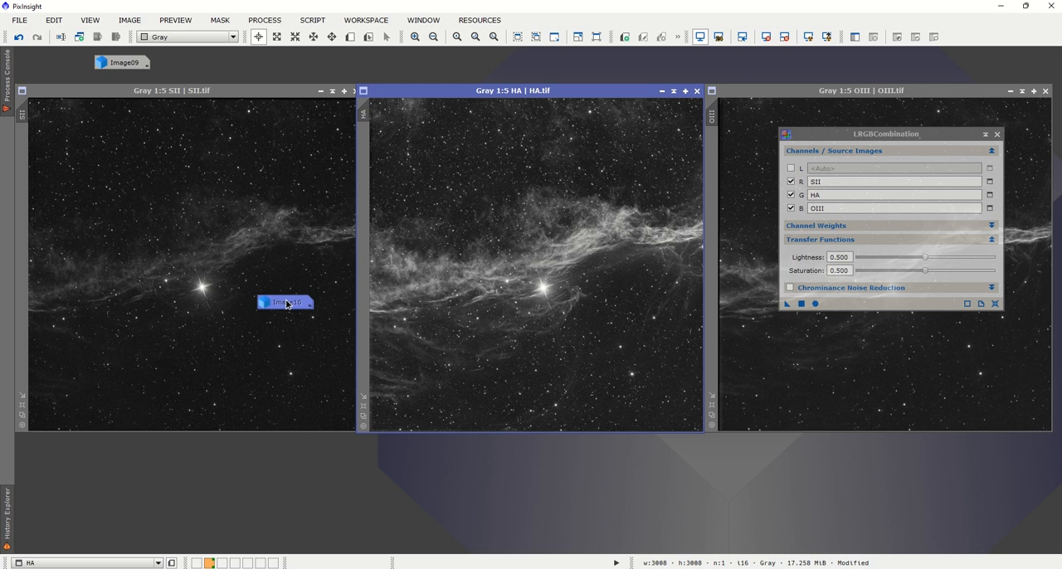
pyautogui.moveTo(888, 132); pyautogui.dragTo(522, 138)
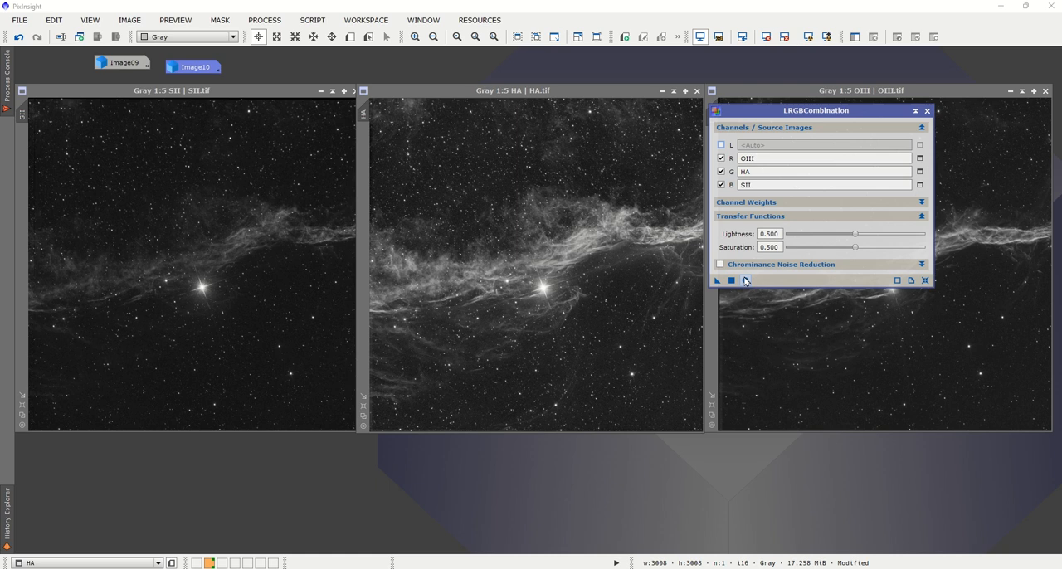
# Step: Remap LRGBCombination to R=OIII, G=Ha, B=SII and apply globally
pyautogui.click(732, 281)
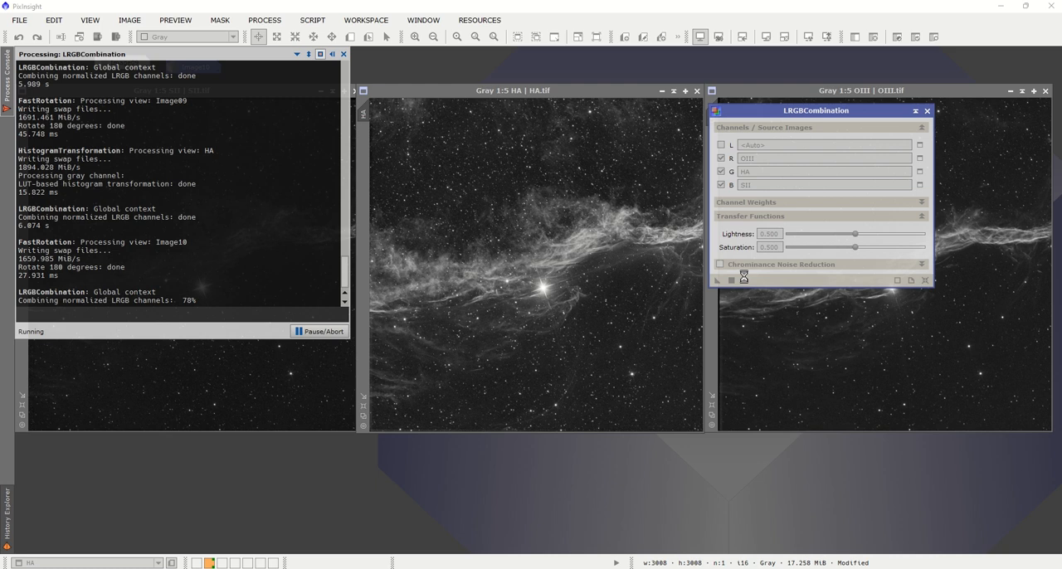
pyautogui.click(717, 281)
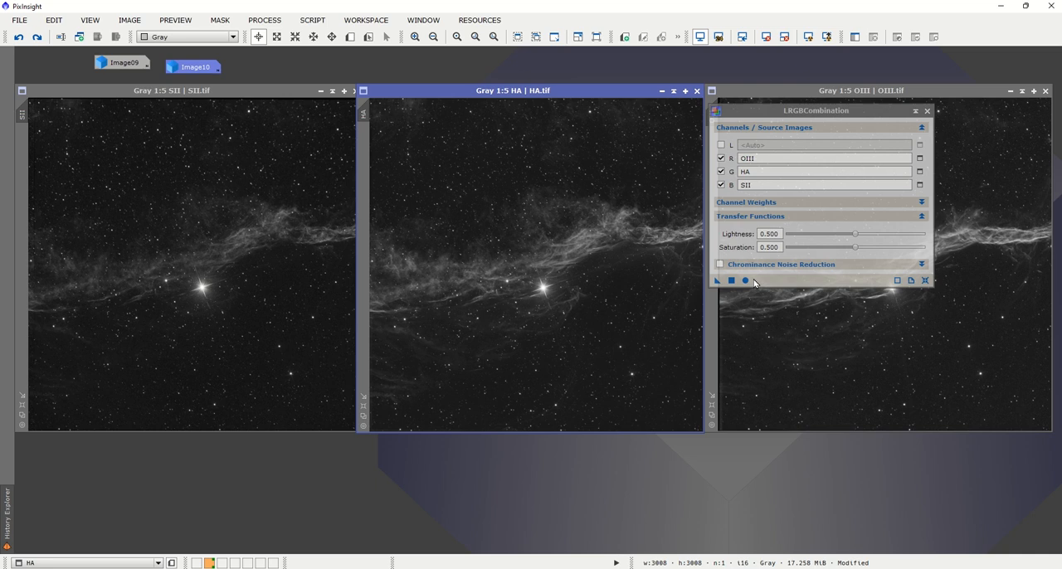
pyautogui.click(745, 281)
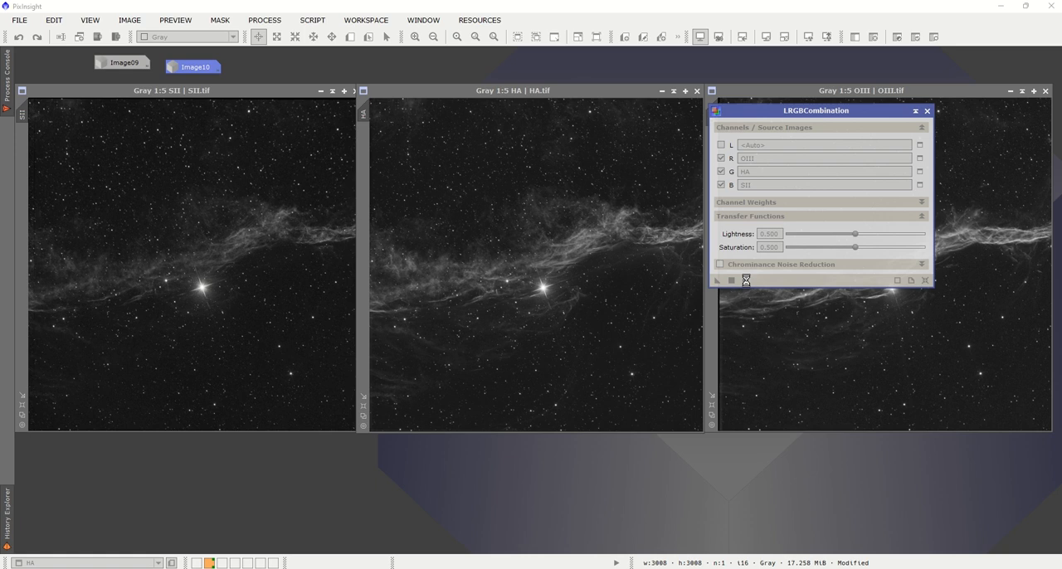
# Step: Inspect the new OHS colour image and minimise it beside the SHO icons
pyautogui.click(717, 279)
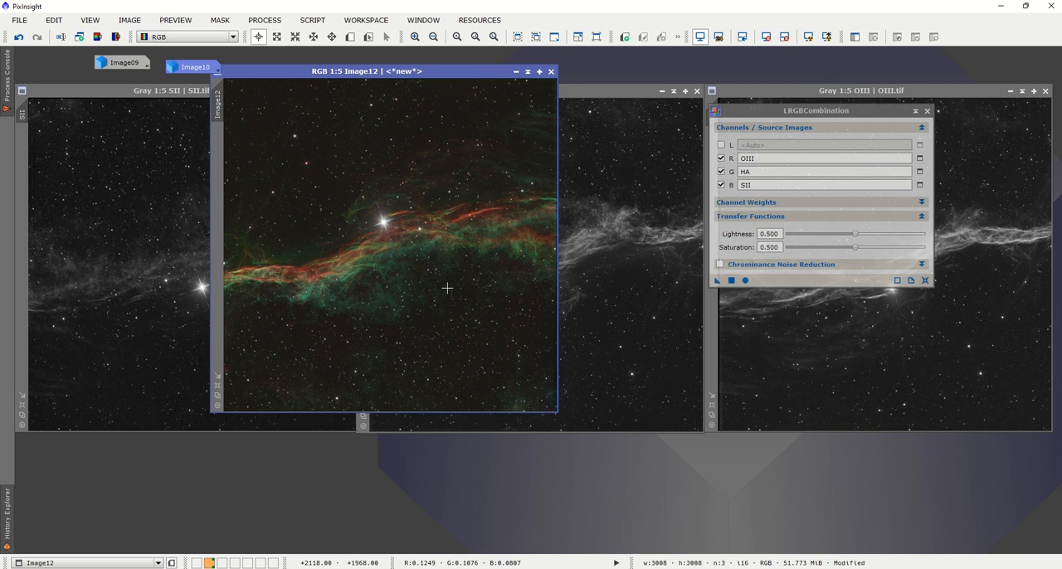
pyautogui.moveTo(388, 70); pyautogui.dragTo(485, 118)
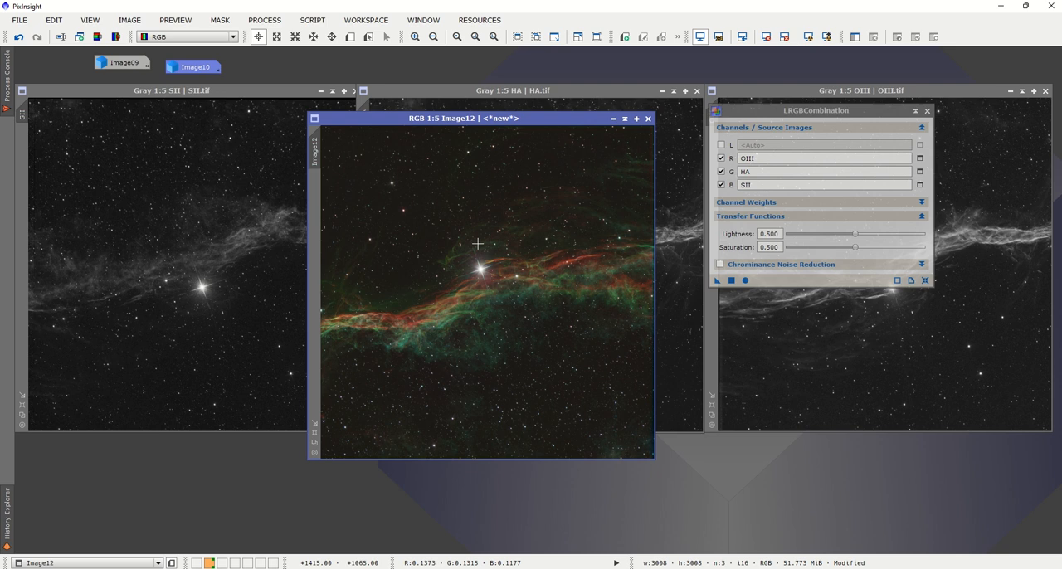
pyautogui.moveTo(481, 118); pyautogui.dragTo(433, 98)
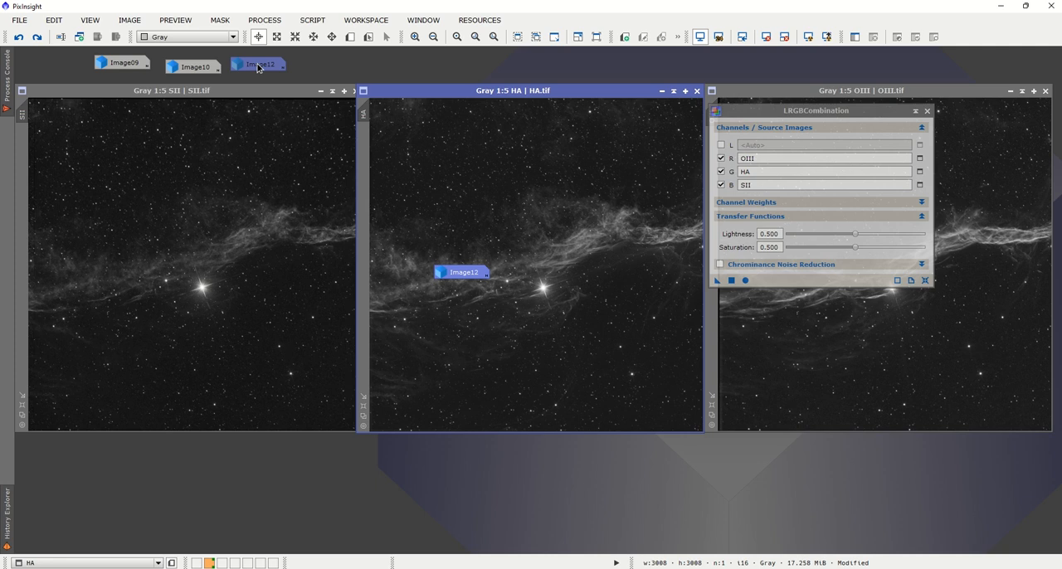
# Step: Set aside the SII frame and run LRGBCombination with HA as red and OIII as green and blue
pyautogui.moveTo(817, 109); pyautogui.dragTo(741, 159)
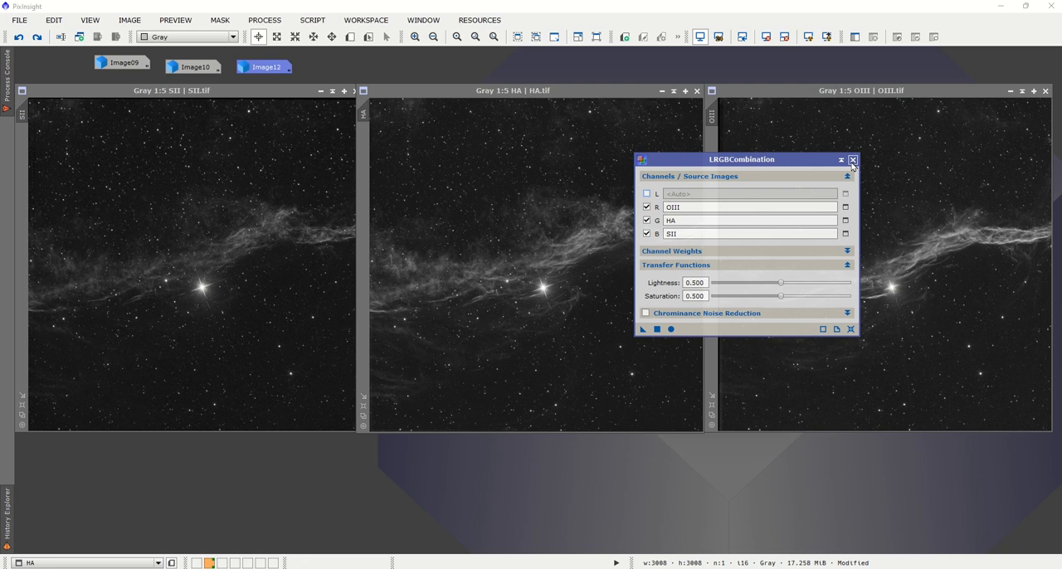
pyautogui.click(853, 159)
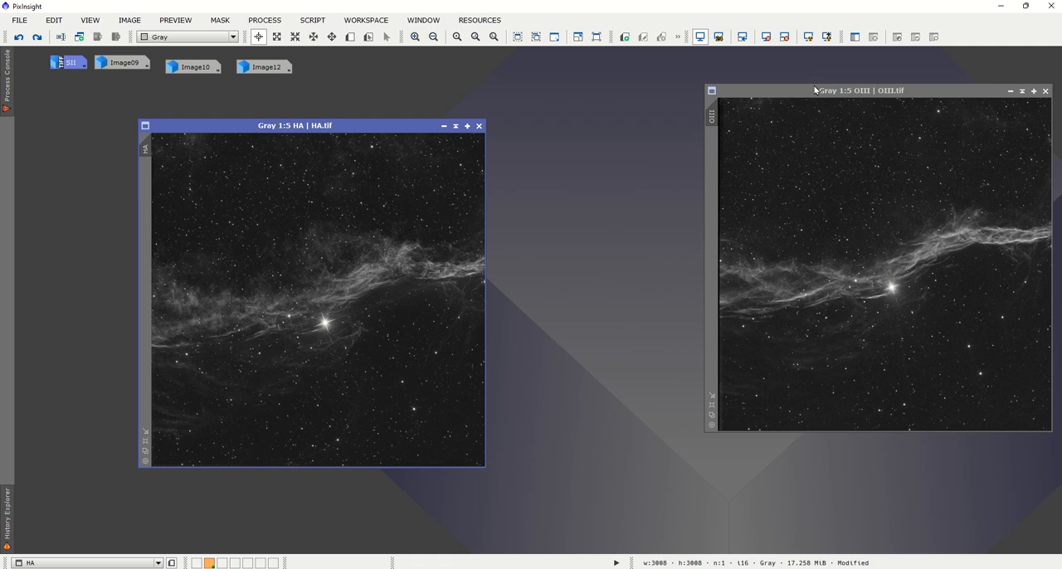
pyautogui.moveTo(860, 89); pyautogui.dragTo(664, 126)
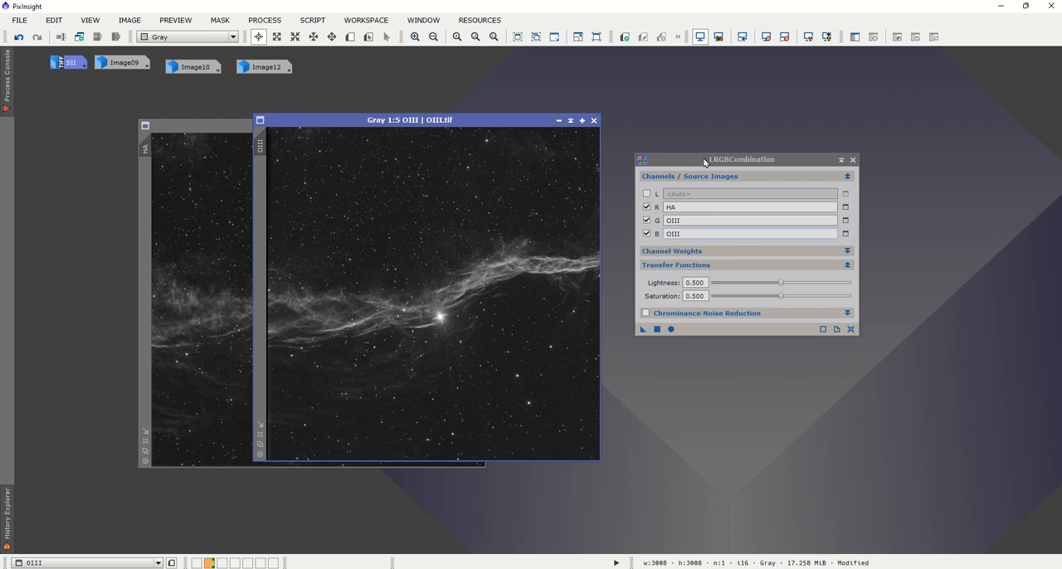
pyautogui.click(670, 329)
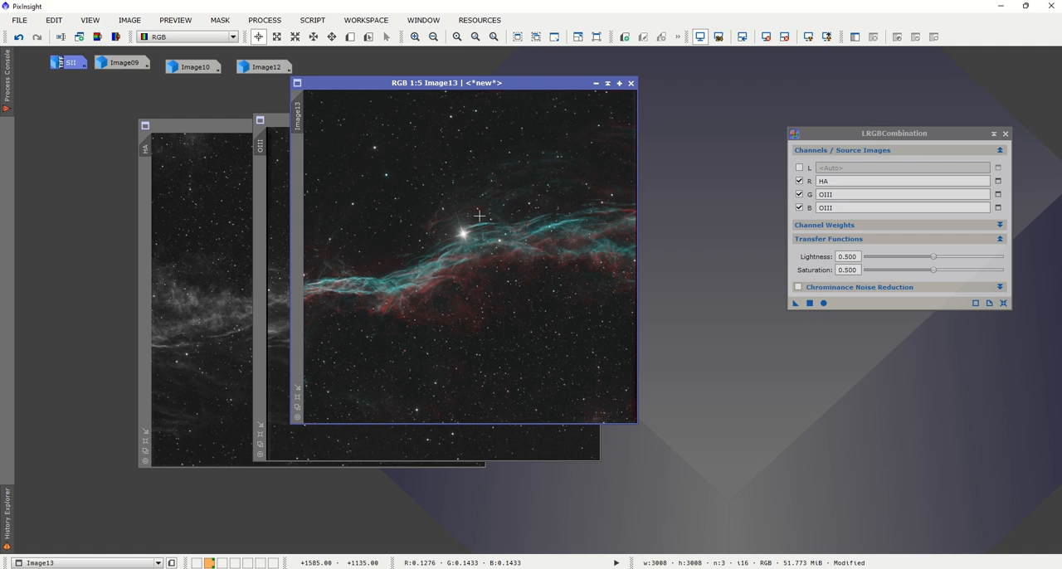
pyautogui.moveTo(464, 146)
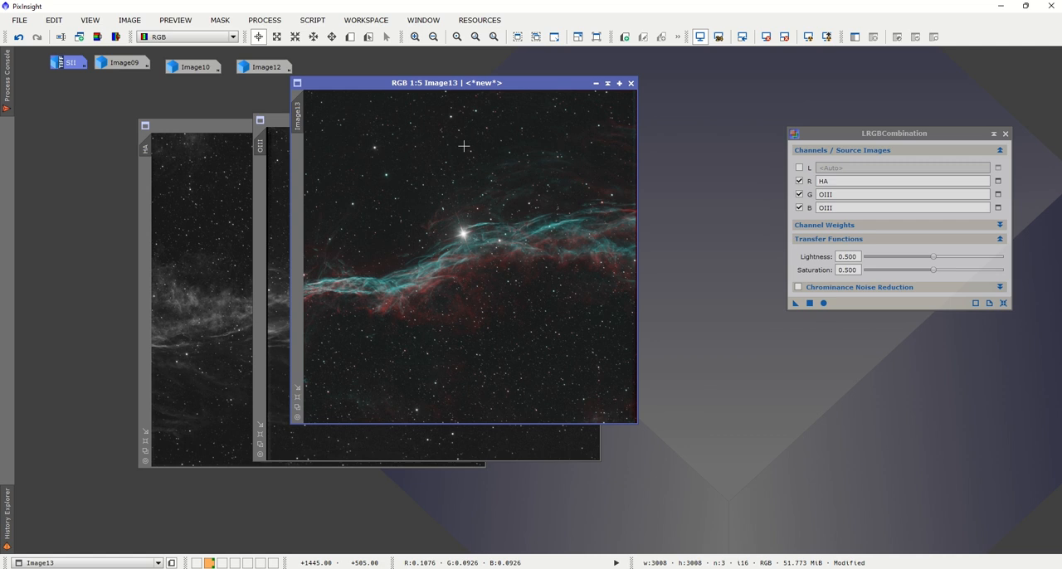
# Step: Apply the HOO combination globally again to produce a second, brighter HOO image
pyautogui.click(264, 20)
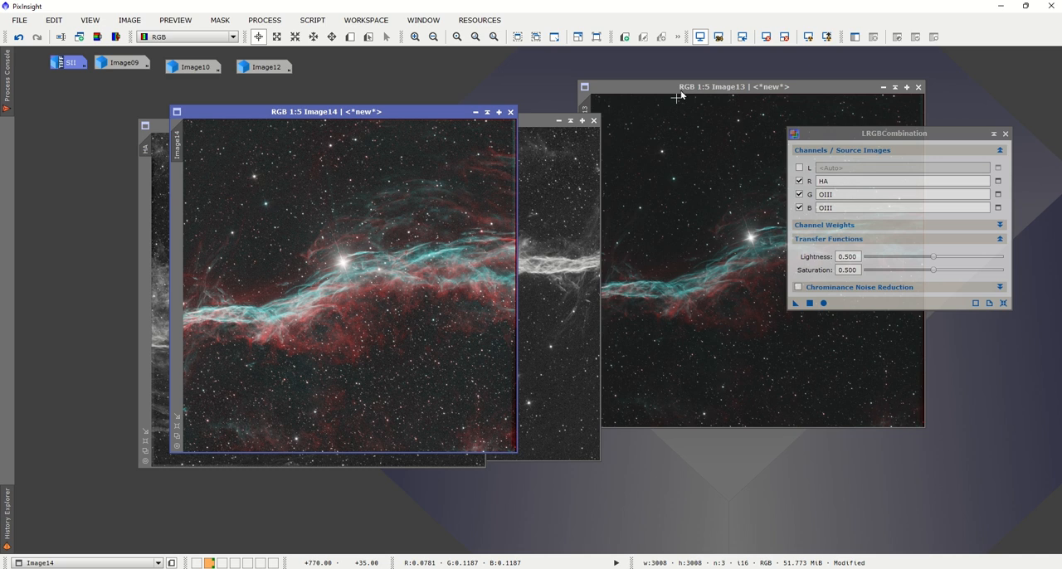
# Step: Launch HistogramTransformation from IntensityTransformations and check its live preview on the first HOO image
pyautogui.click(264, 19)
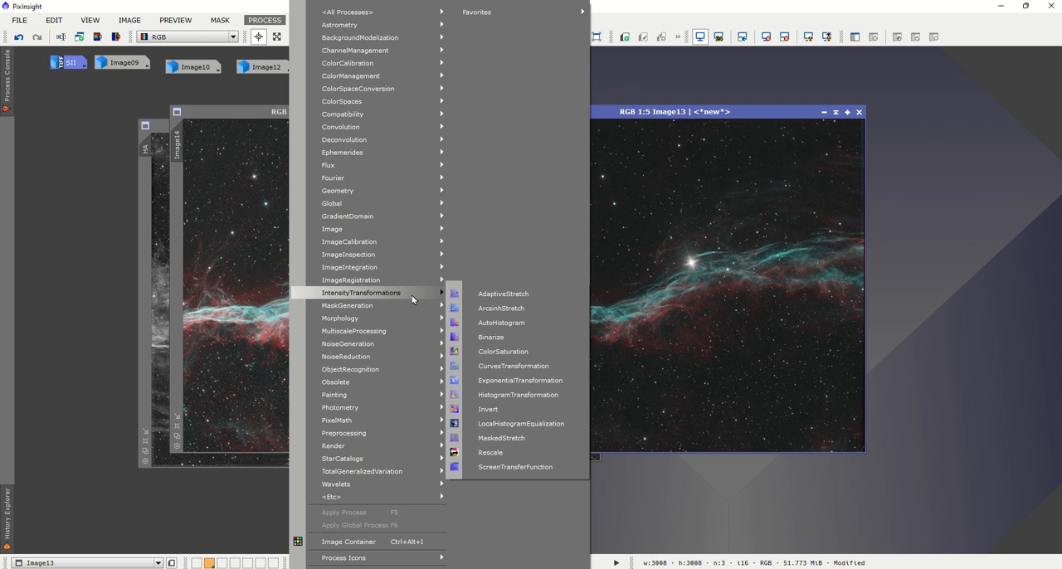
pyautogui.click(518, 395)
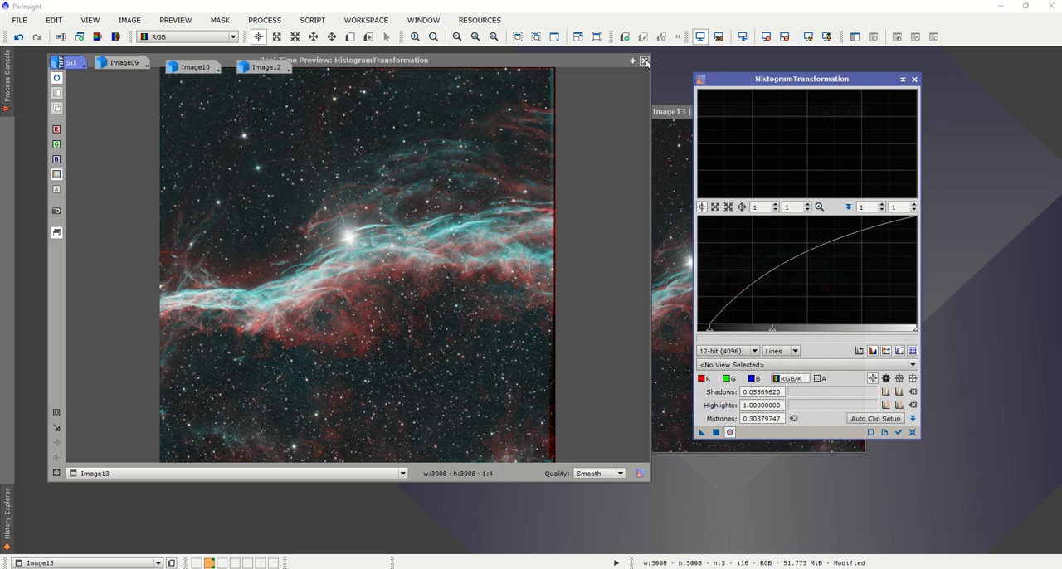
pyautogui.click(644, 60)
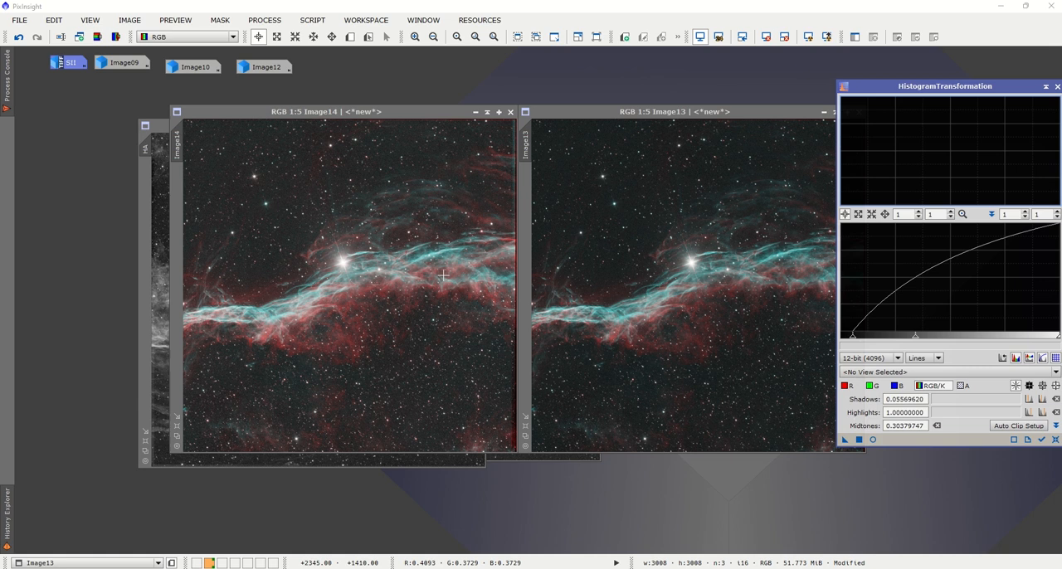